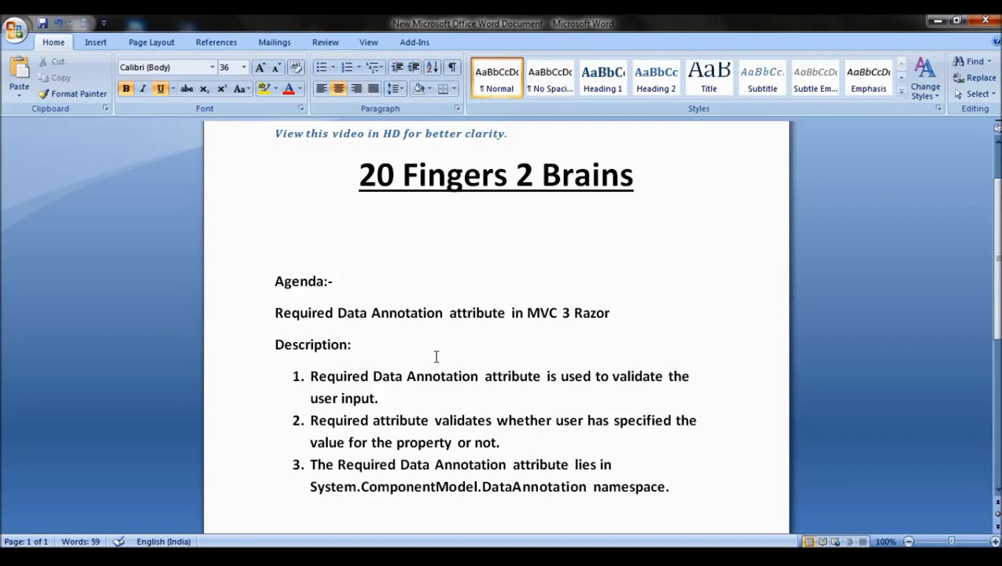
# Step: Switch from the Word agenda to RegisterViewModel.cs in Visual Studio
pyautogui.click(497, 233)
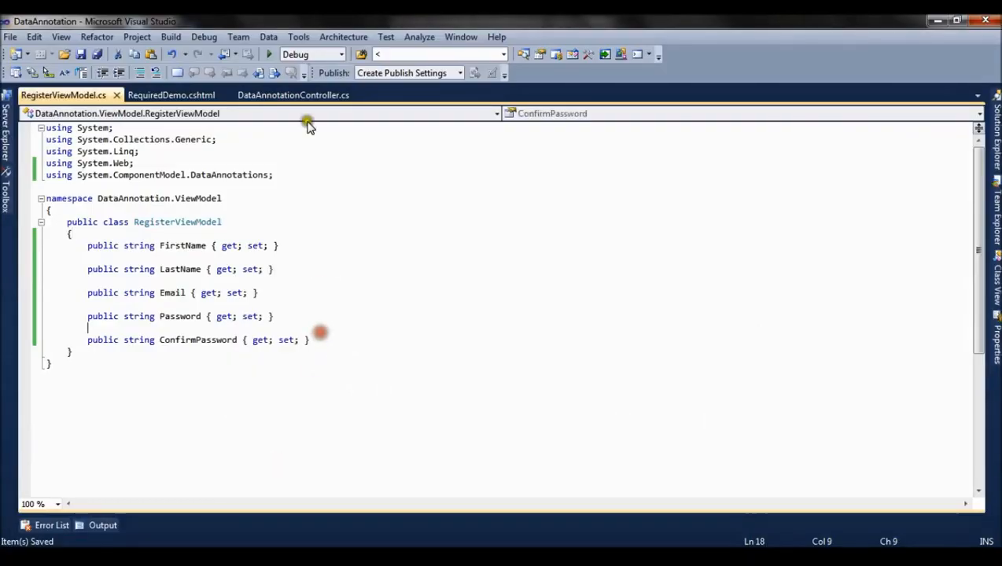
pyautogui.click(294, 94)
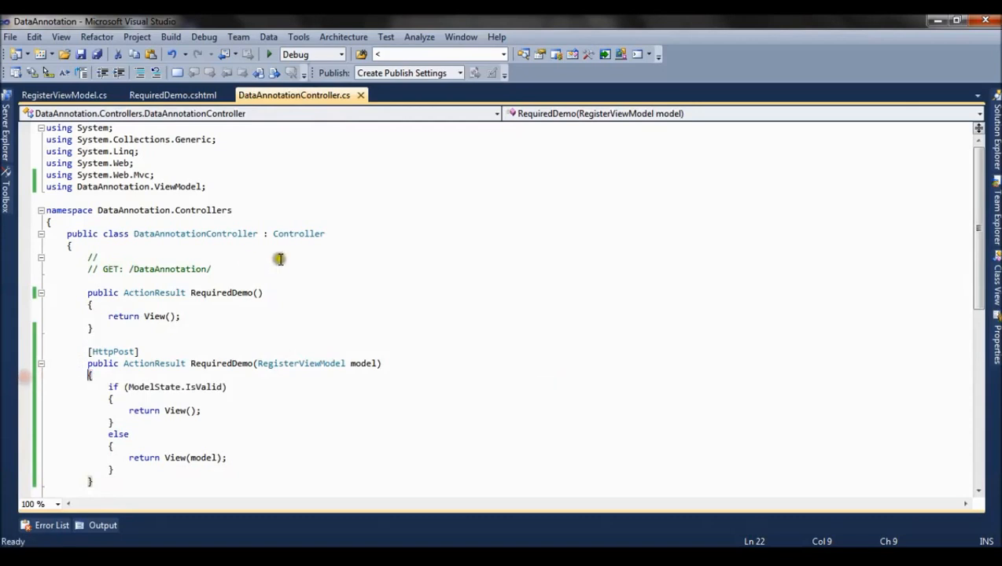
pyautogui.doubleClick(222, 292)
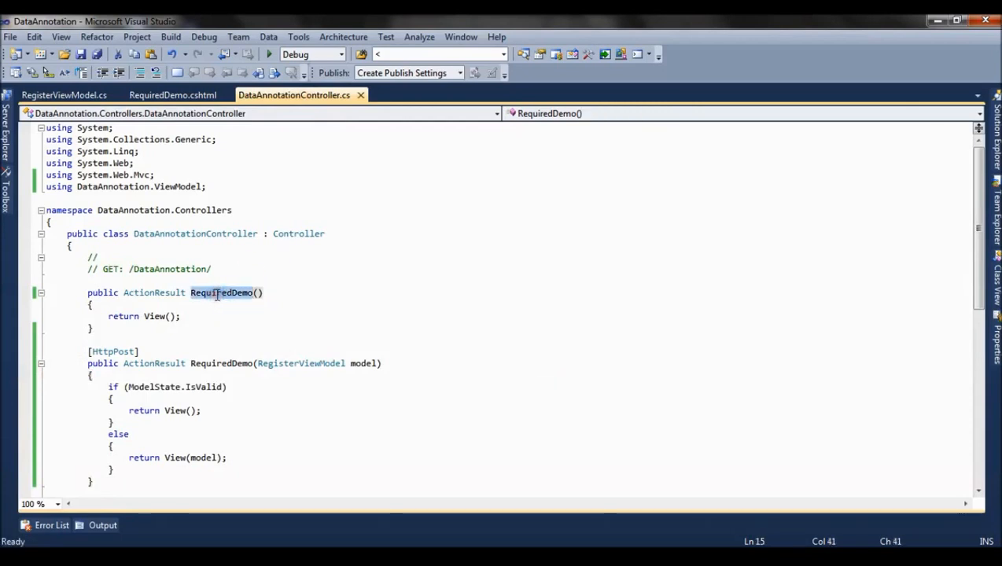
pyautogui.click(229, 364)
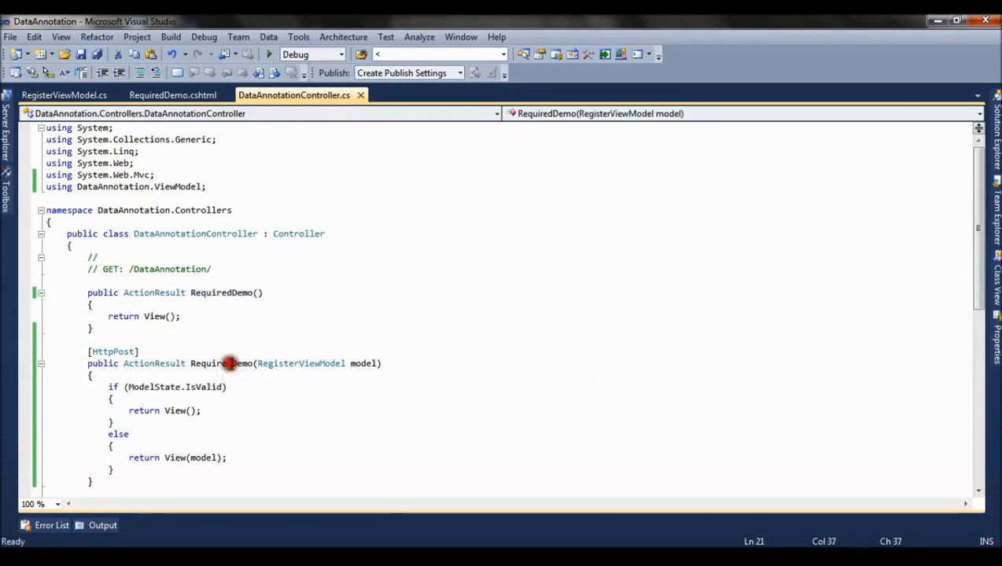
pyautogui.doubleClick(224, 363)
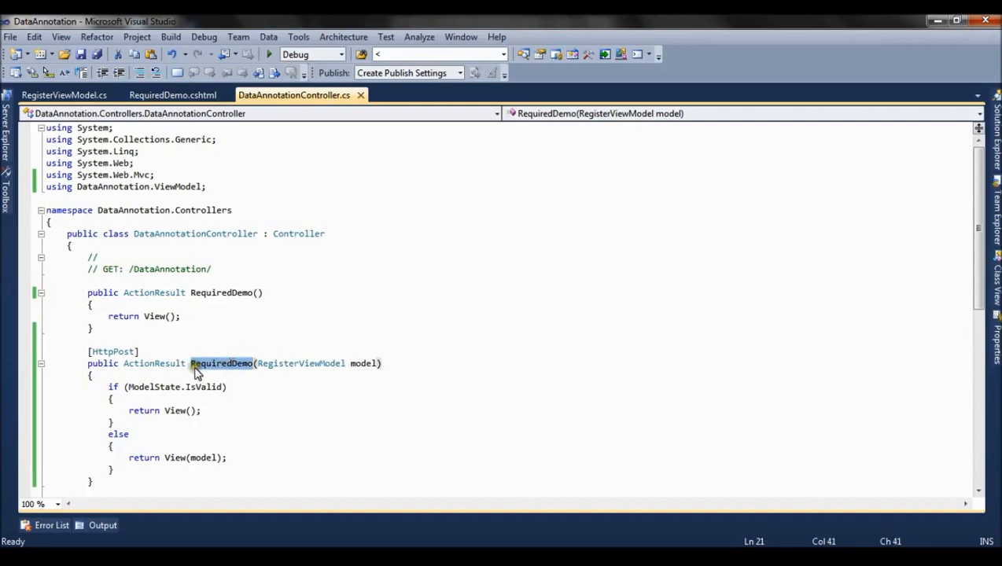
pyautogui.click(109, 352)
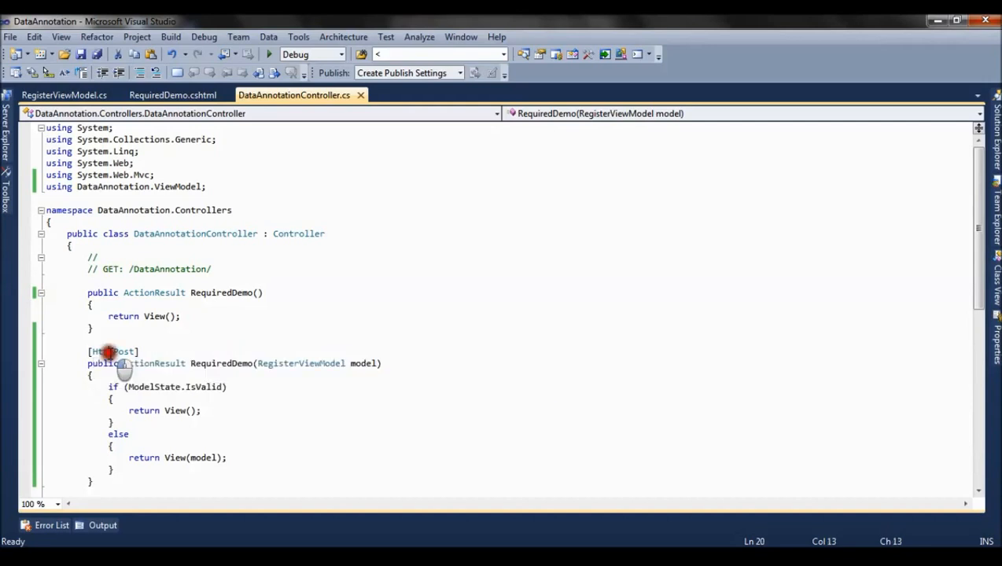
pyautogui.doubleClick(112, 352)
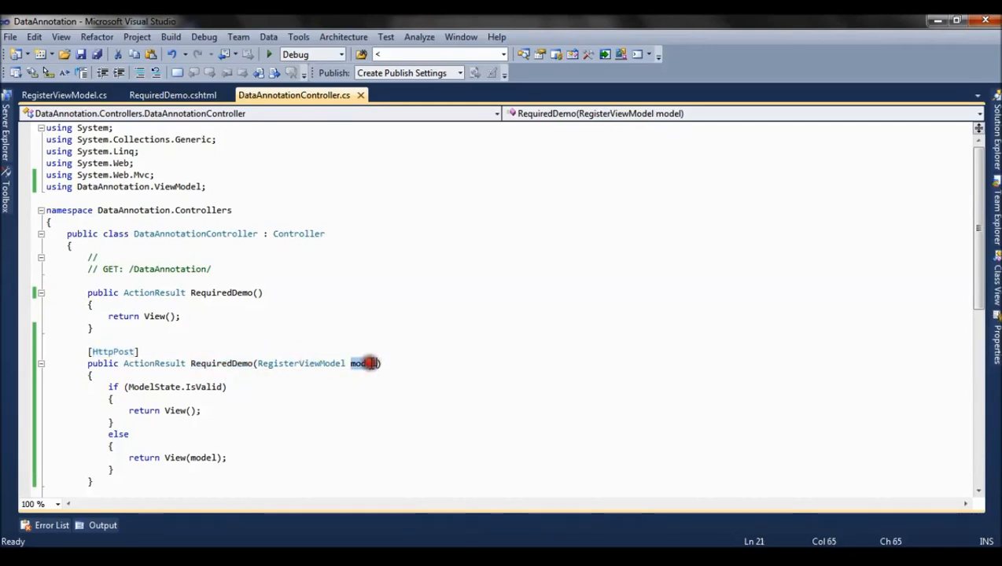
pyautogui.doubleClick(365, 363)
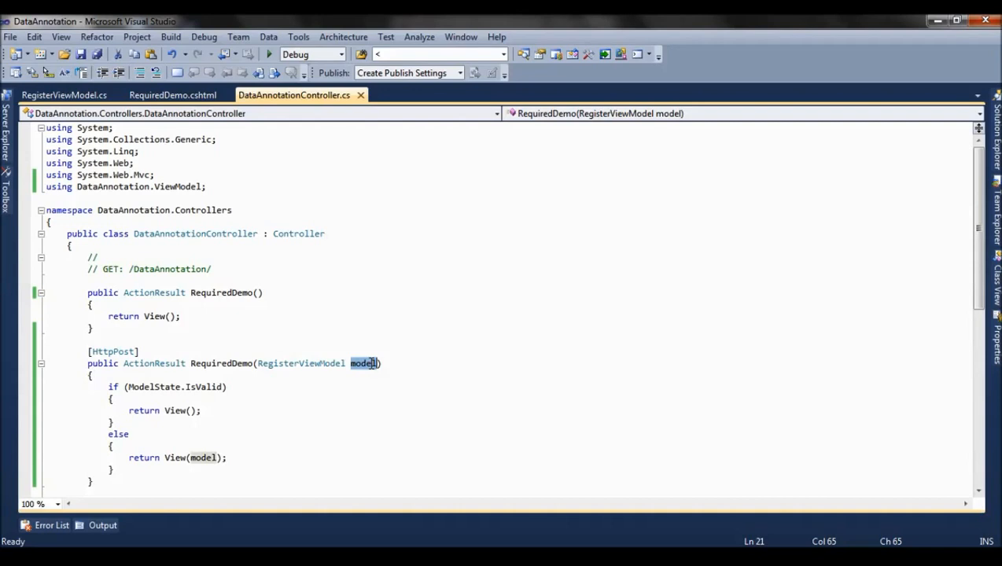
pyautogui.moveTo(302, 363)
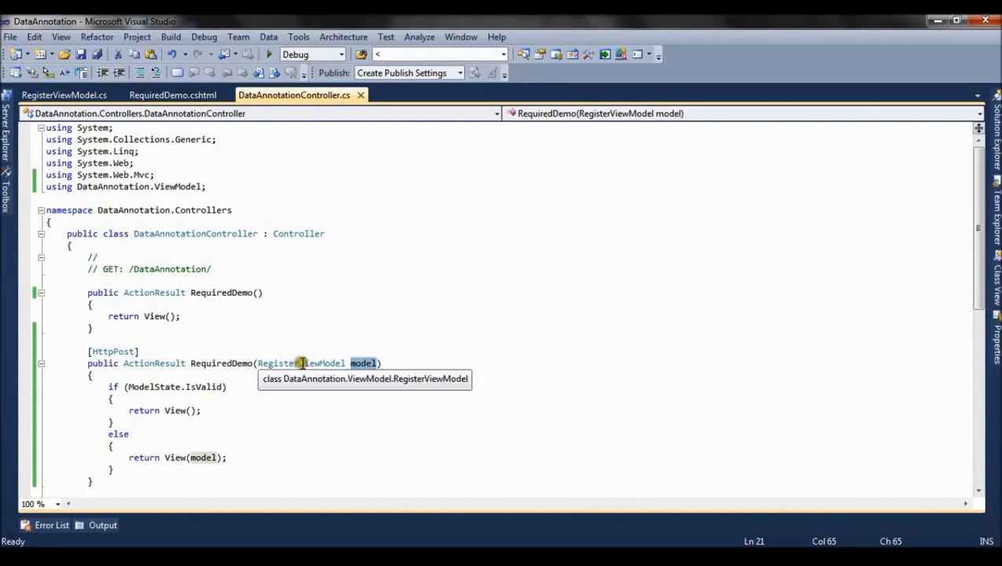
pyautogui.click(64, 94)
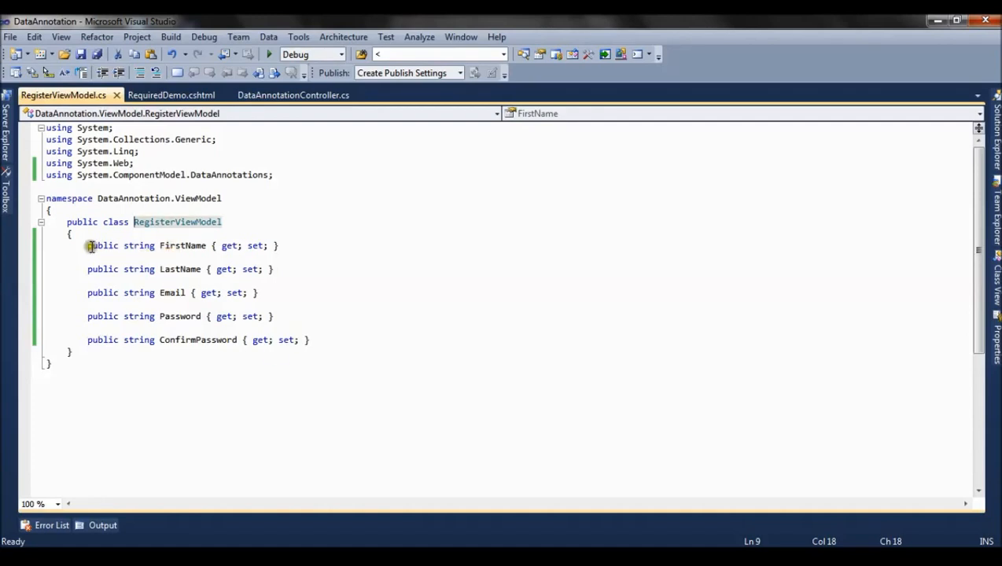
pyautogui.click(323, 340)
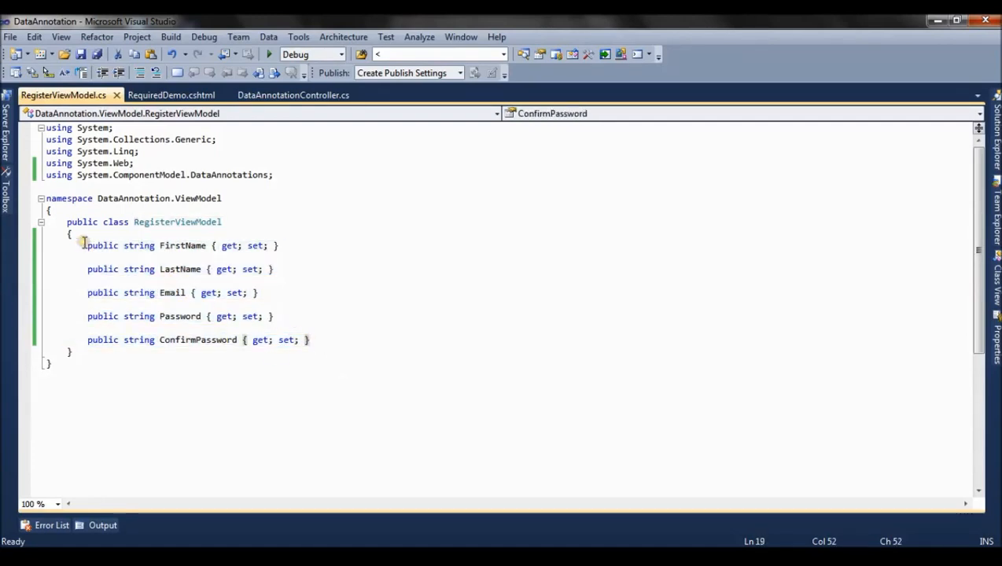
pyautogui.click(158, 246)
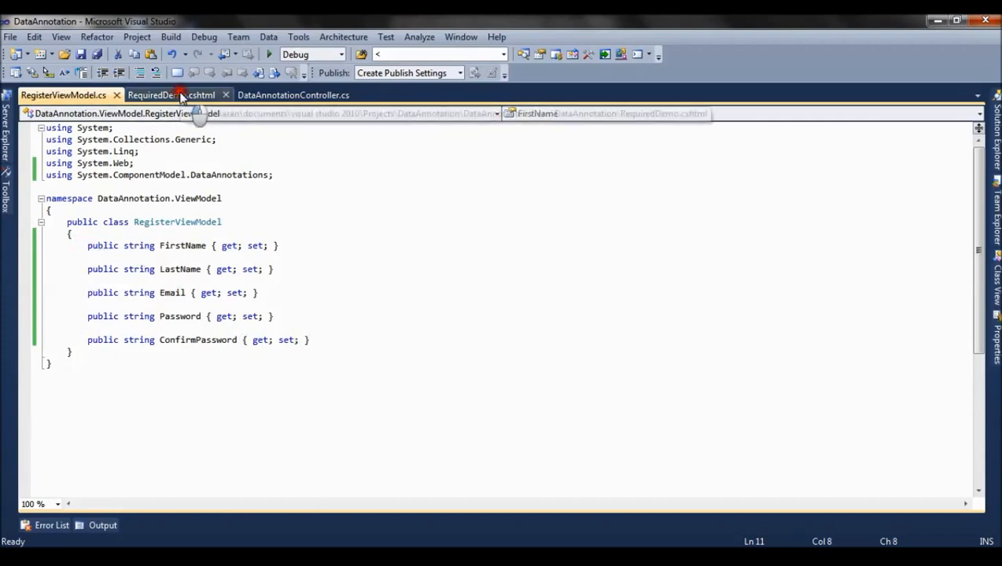
# Step: Show RequiredDemo.cshtml typed to RegisterViewModel with Html.EditorForModel, Submit and Reset
pyautogui.click(165, 95)
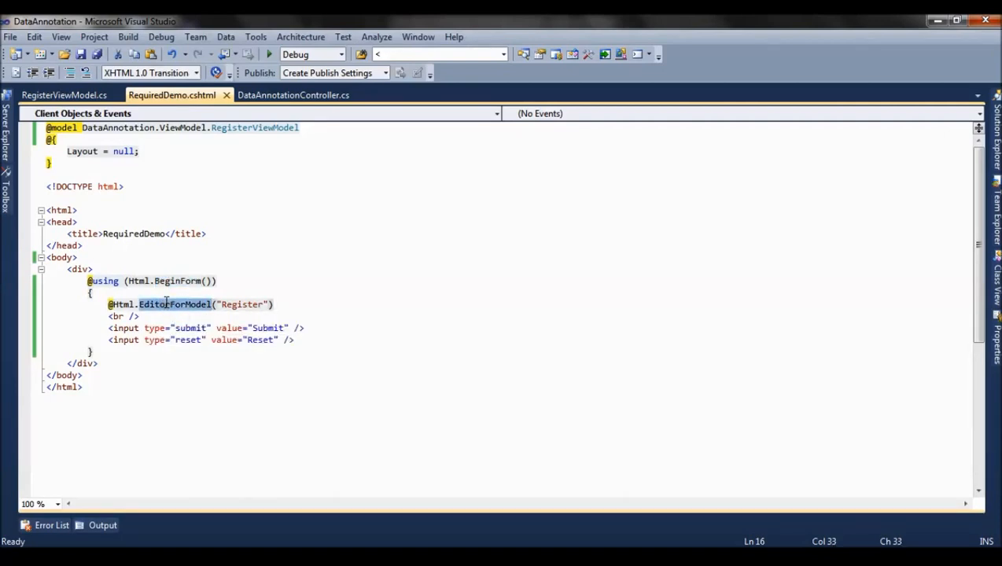
pyautogui.moveTo(201, 321)
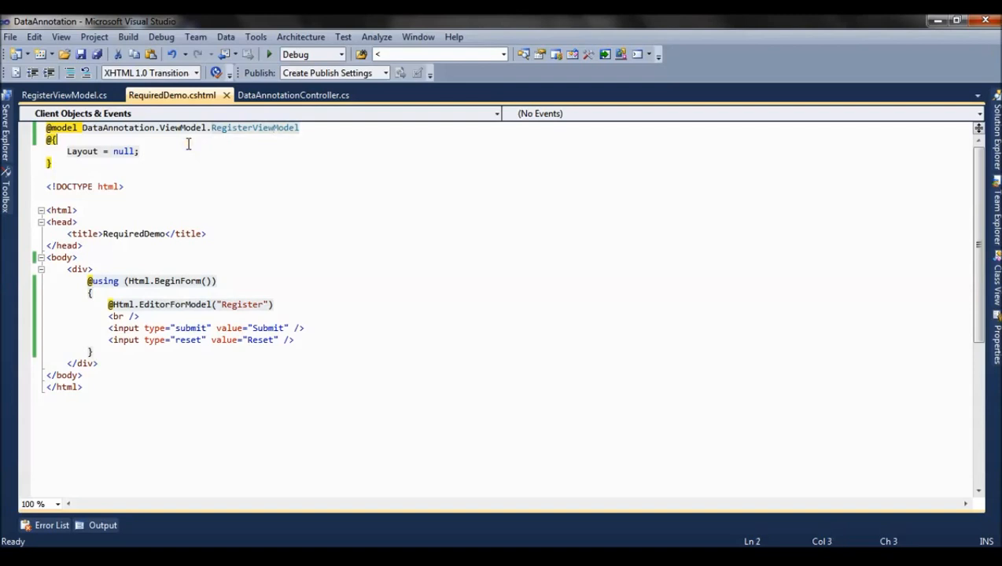
pyautogui.click(188, 194)
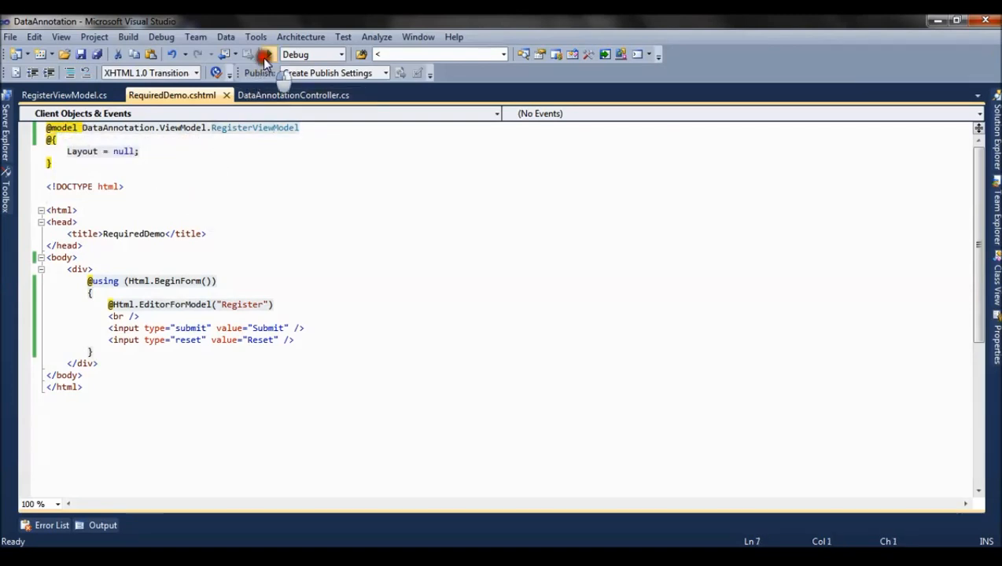
pyautogui.click(261, 54)
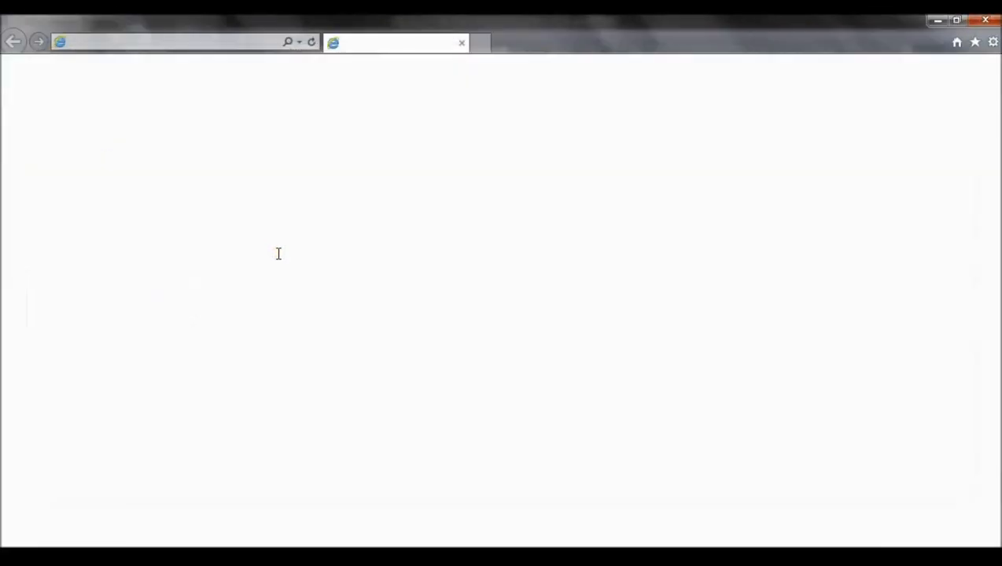
pyautogui.write('http://localhost:1452/')
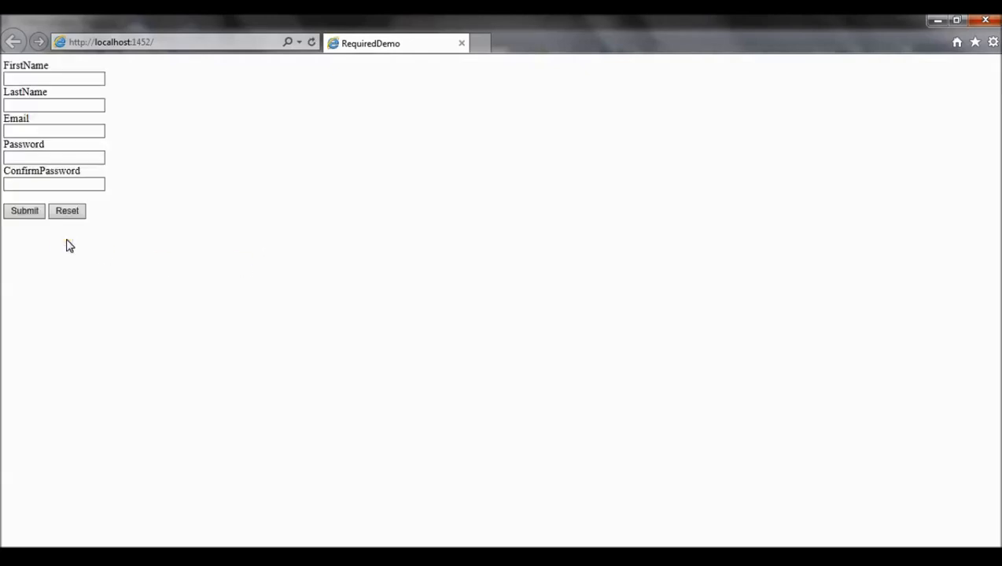
pyautogui.click(25, 211)
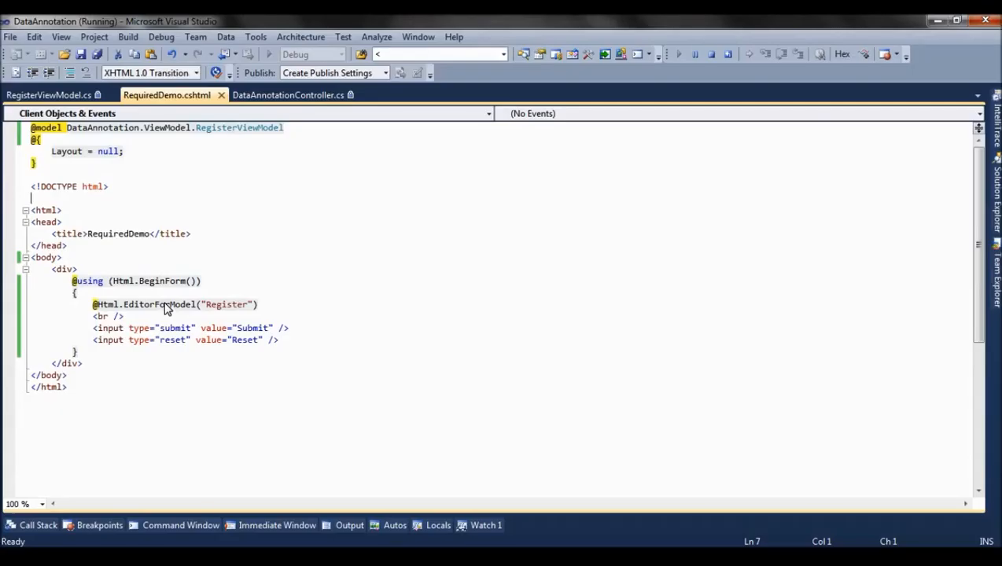
# Step: Inspect the null posted model at the breakpoint, then hit the no-edits-while-running warning on RegisterViewModel
pyautogui.click(295, 95)
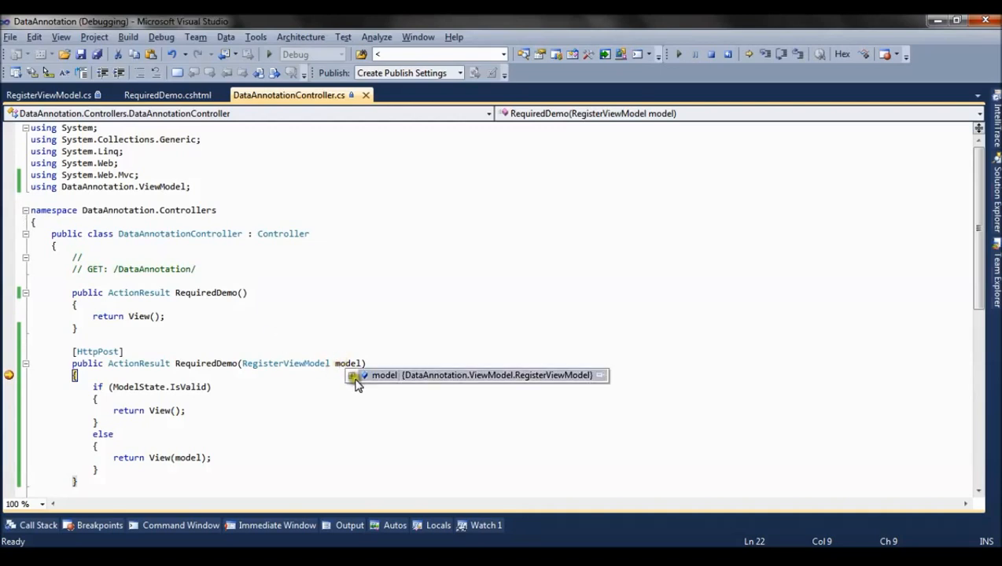
pyautogui.click(354, 374)
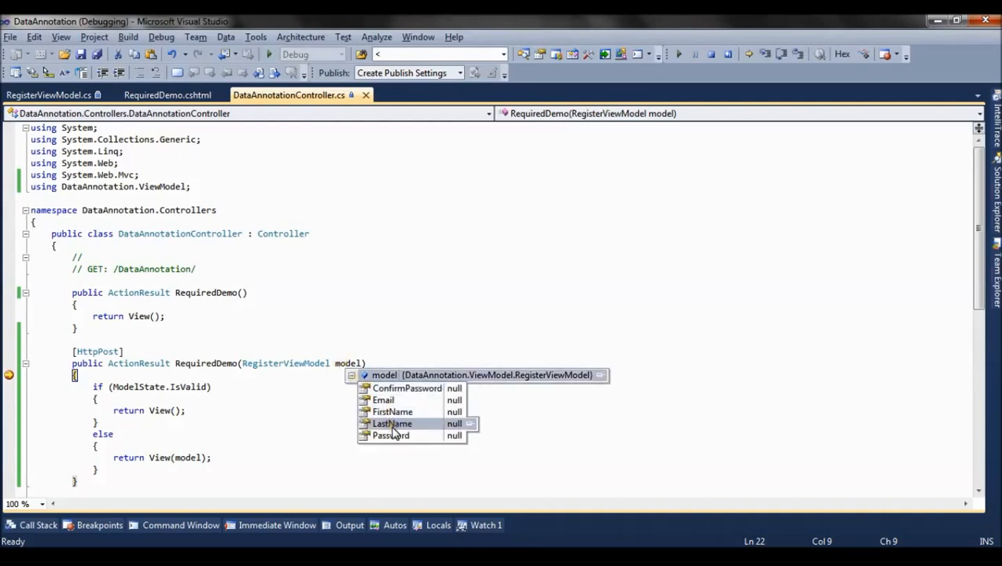
pyautogui.click(315, 418)
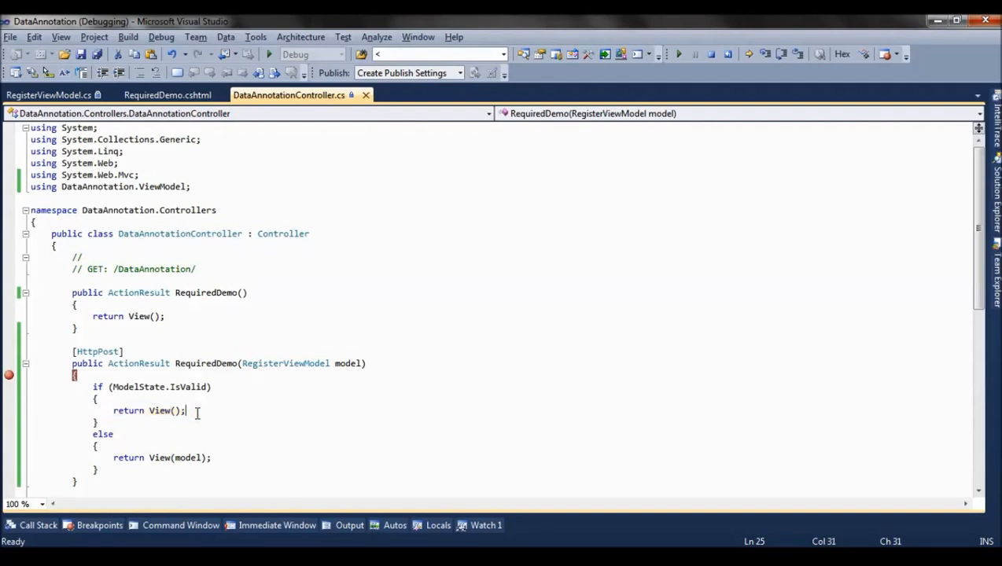
pyautogui.click(293, 53)
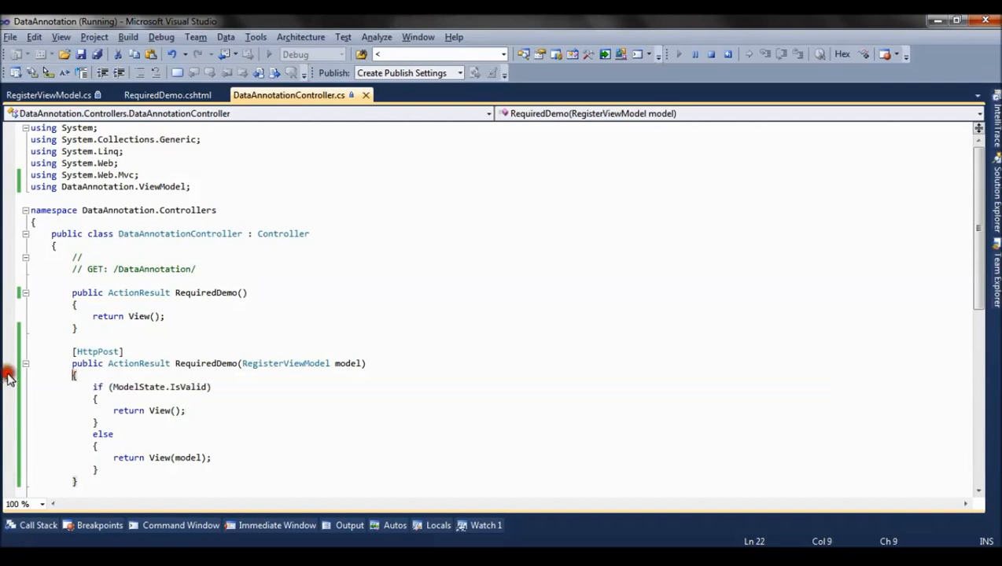
pyautogui.click(49, 95)
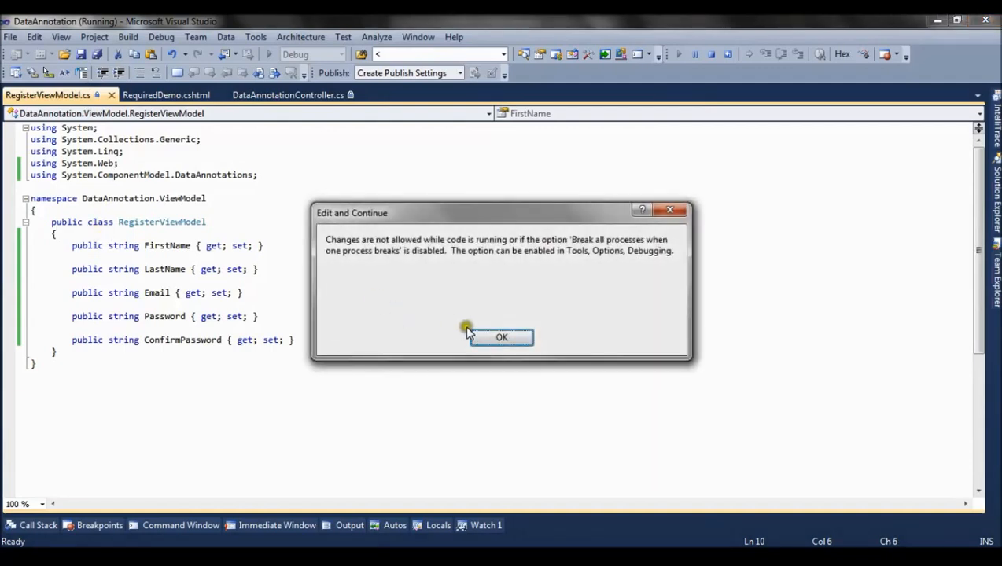
# Step: Stop debugging, add [Required] above FirstName, and relaunch the app
pyautogui.click(500, 336)
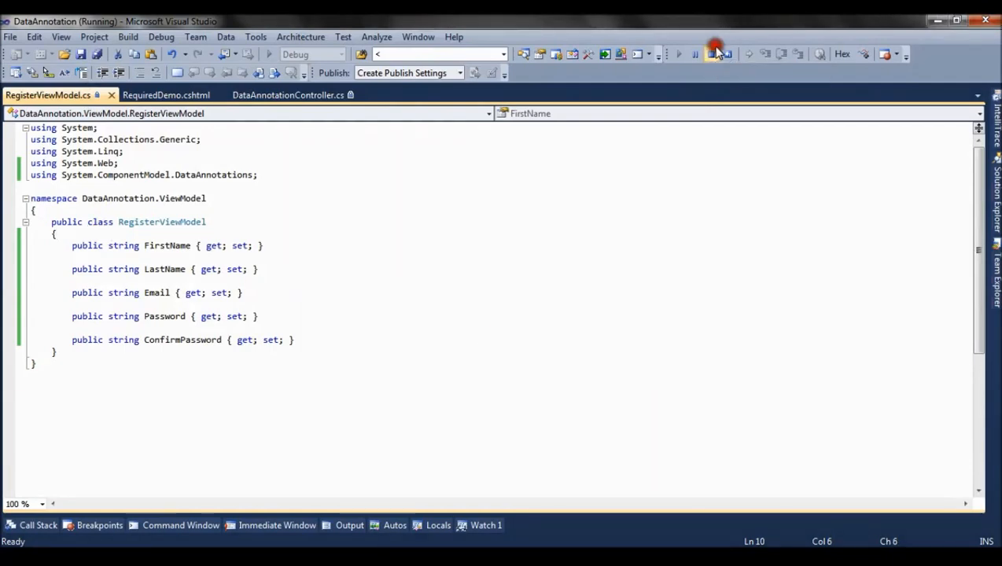
pyautogui.click(714, 54)
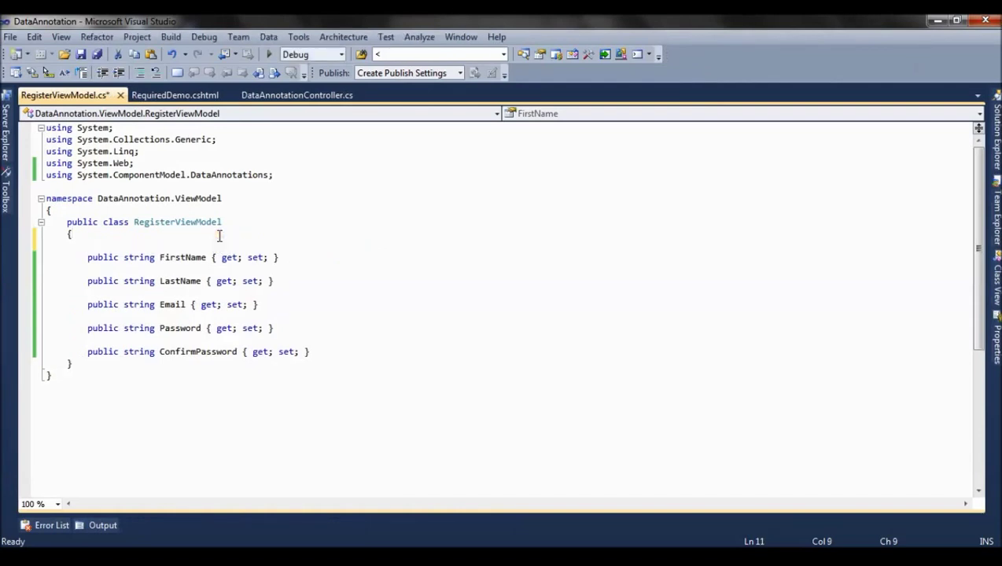
pyautogui.write('[Requir')
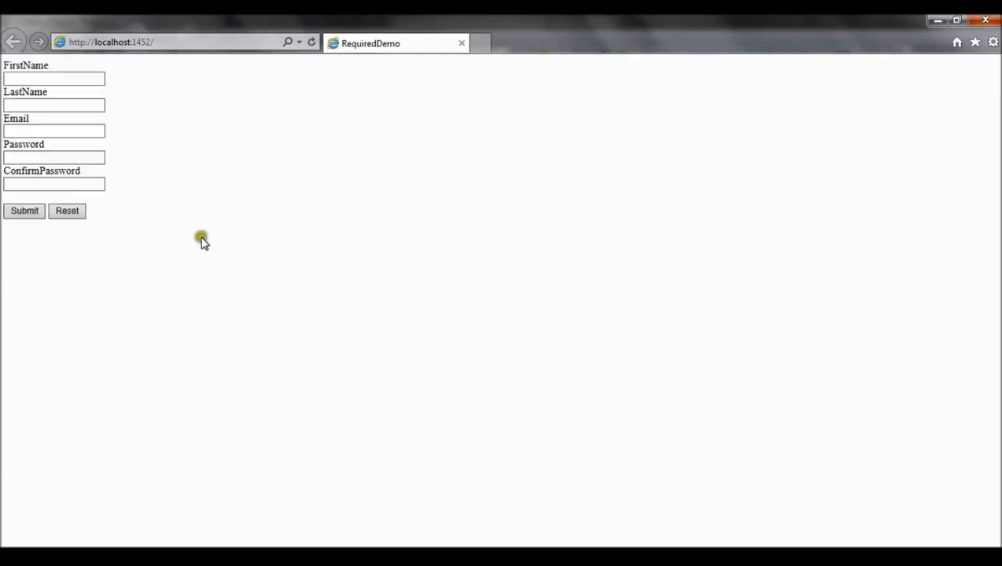
# Step: Submit the empty form to show 'The FirstName field is required.' beside FirstName
pyautogui.click(24, 211)
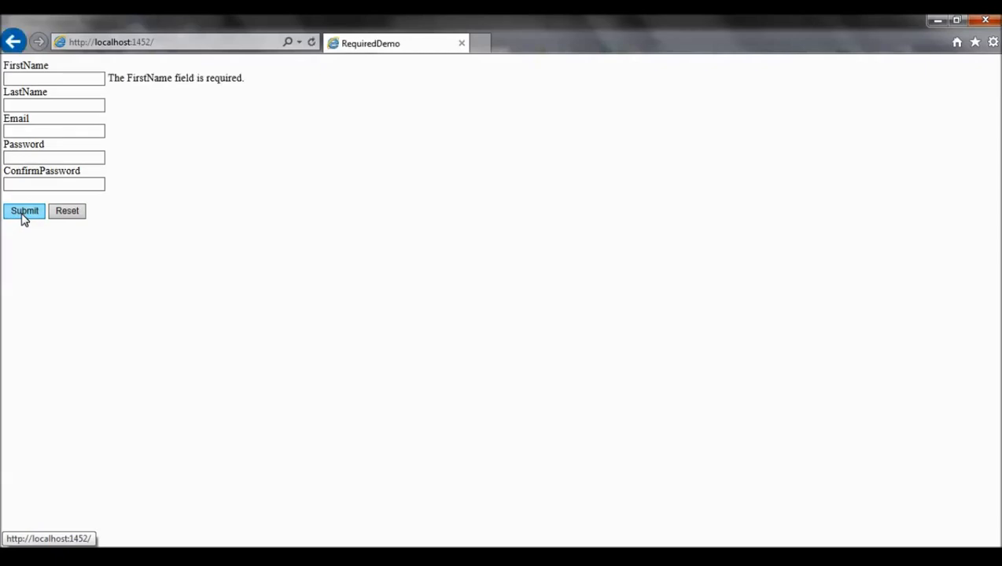
pyautogui.moveTo(126, 88)
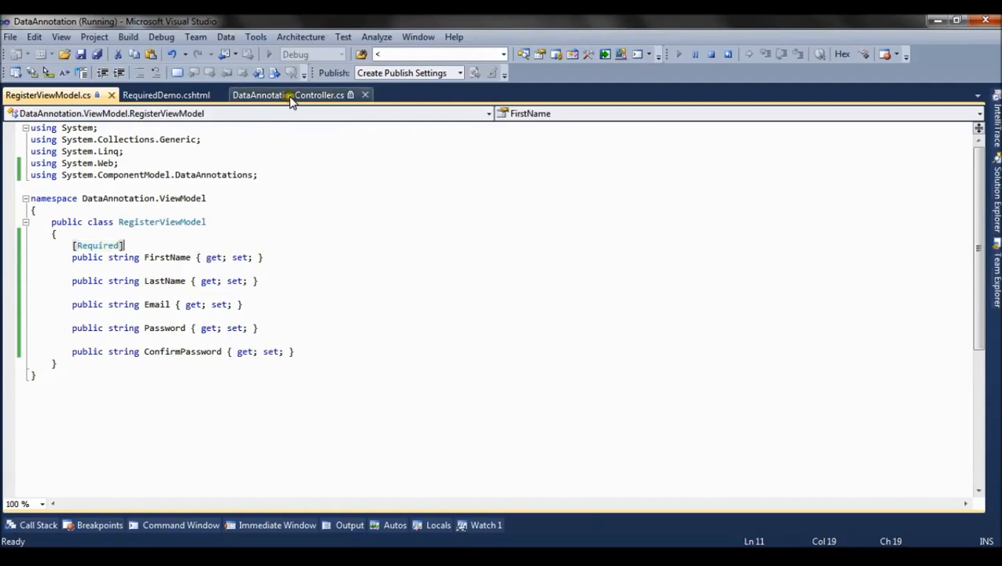
# Step: Follow DataAnnotationController's HttpPost RequiredDemo action returning View(model) on invalid ModelState
pyautogui.click(286, 94)
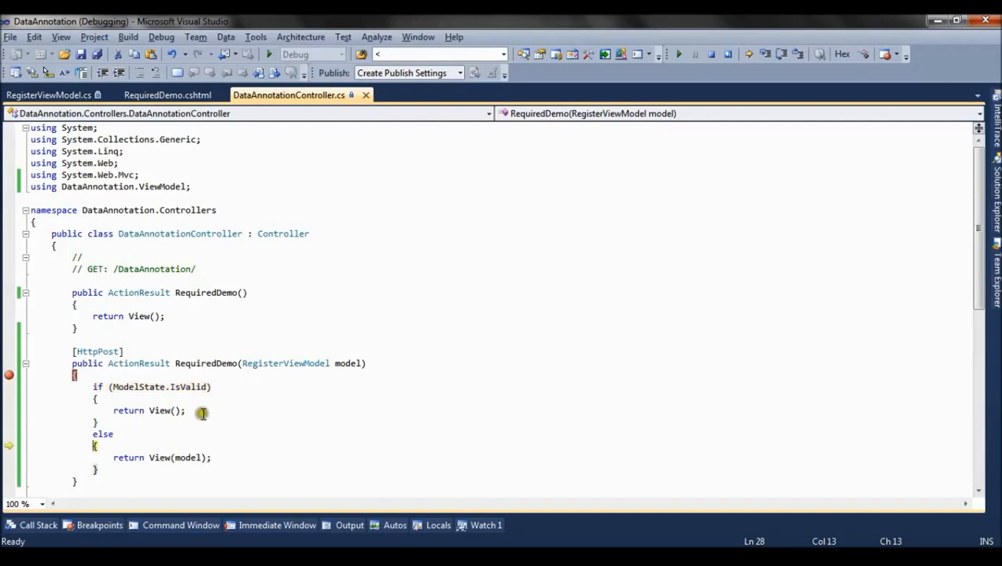
pyautogui.moveTo(195, 387)
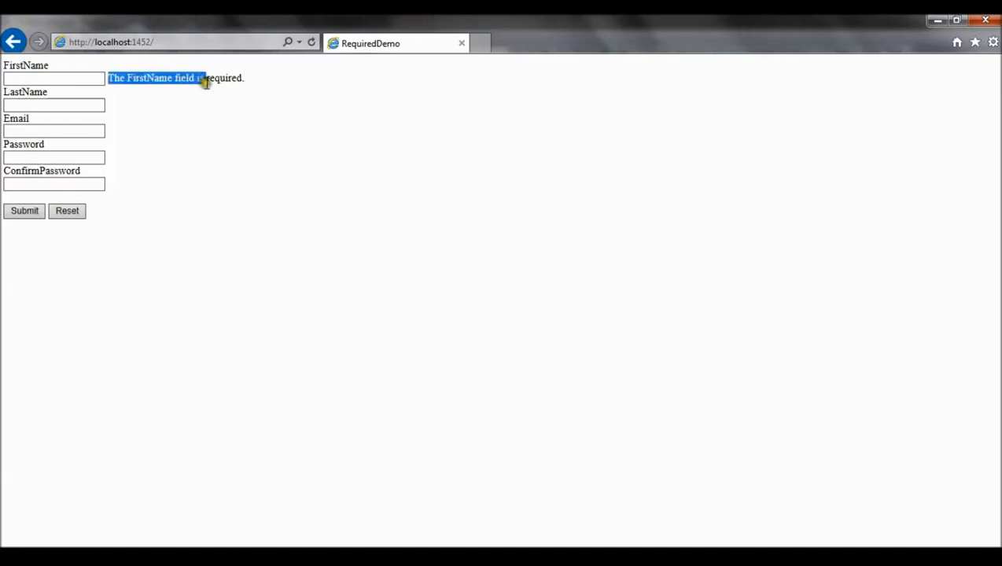
pyautogui.moveTo(217, 132)
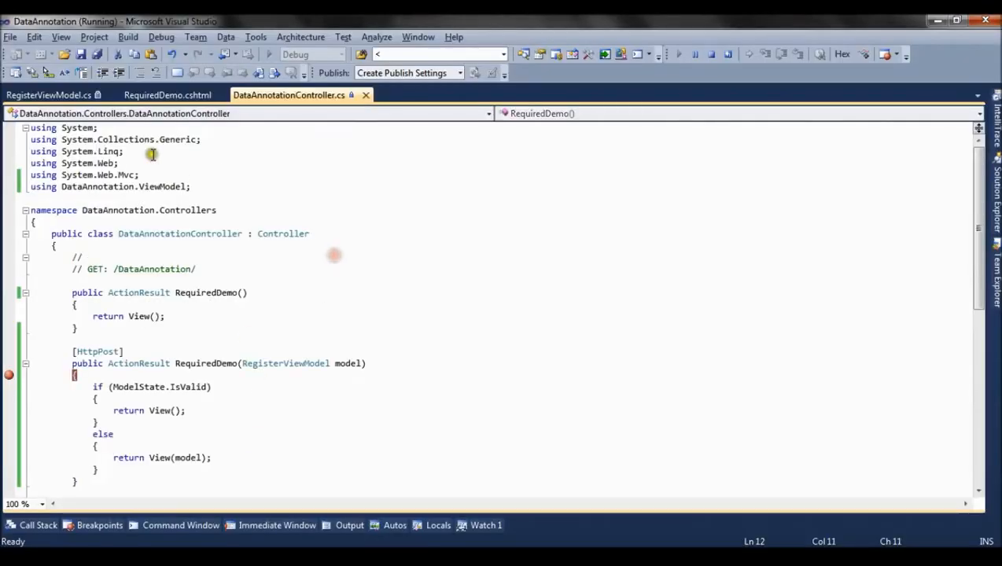
# Step: Review the RequiredDemo view and default message, then return to RegisterViewModel.cs while running
pyautogui.click(168, 95)
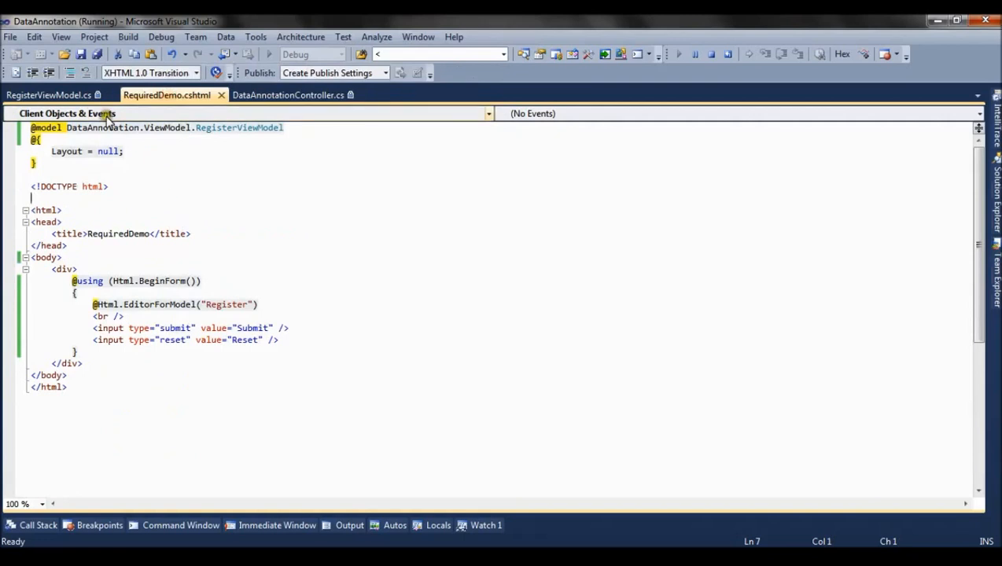
pyautogui.click(48, 94)
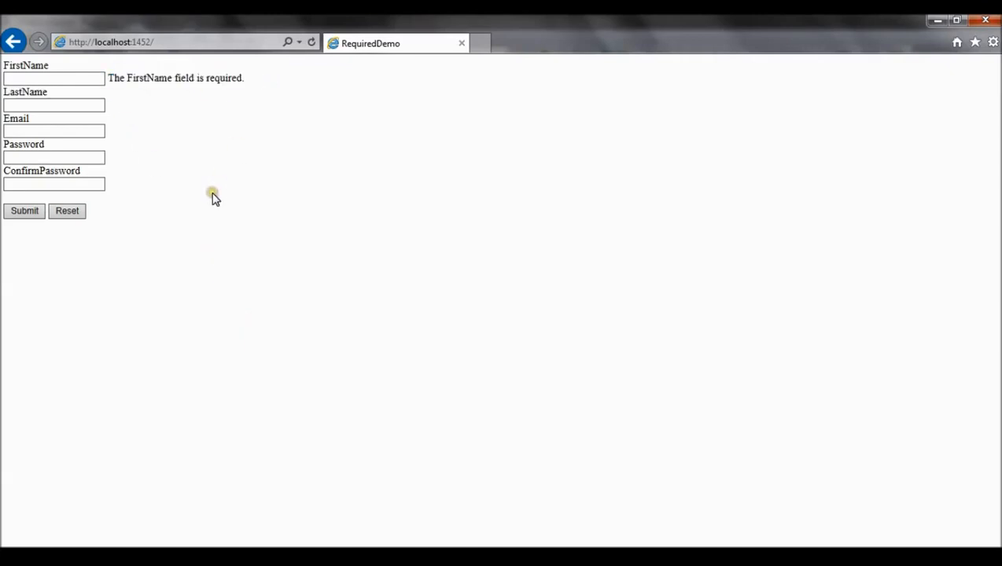
pyautogui.moveTo(138, 96)
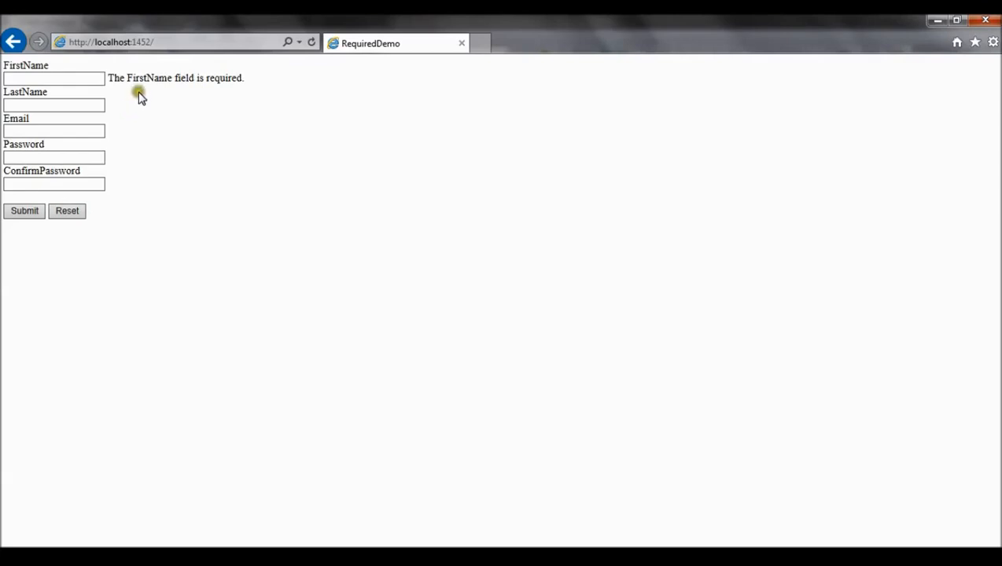
pyautogui.doubleClick(150, 79)
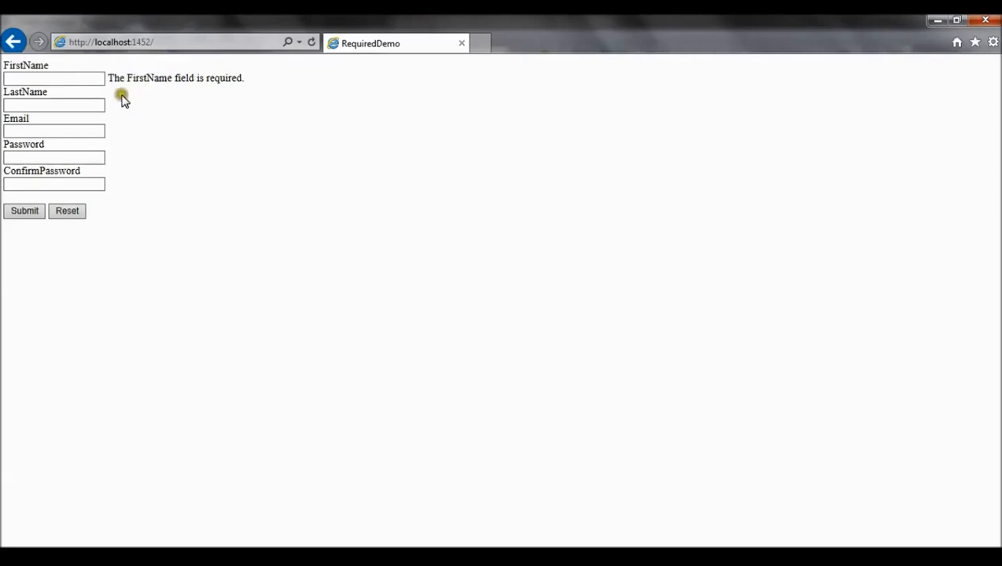
pyautogui.moveTo(125, 88)
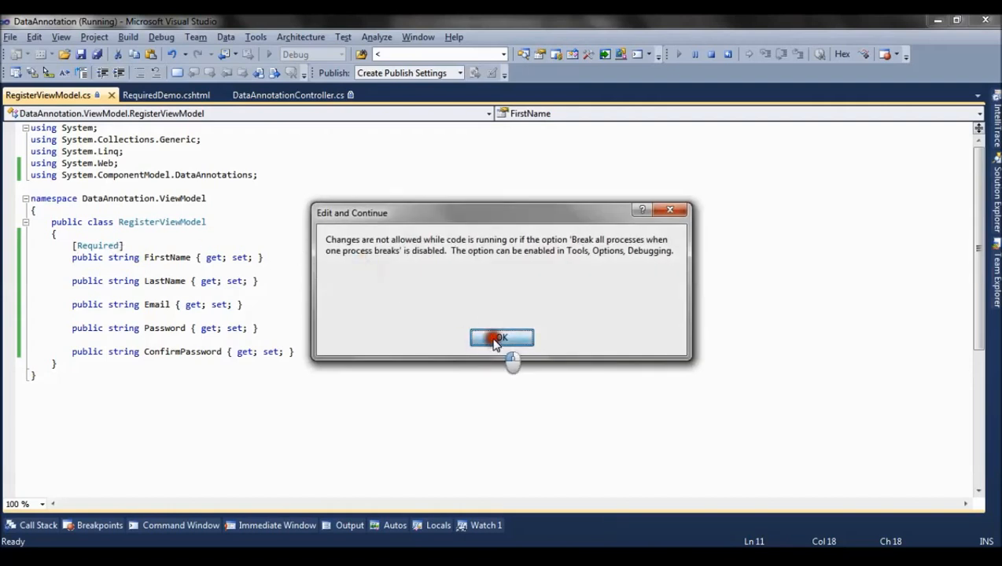
# Step: Change the attribute to [Required(ErrorMessage="First Name Is mandatory to Answer !!")]
pyautogui.click(502, 337)
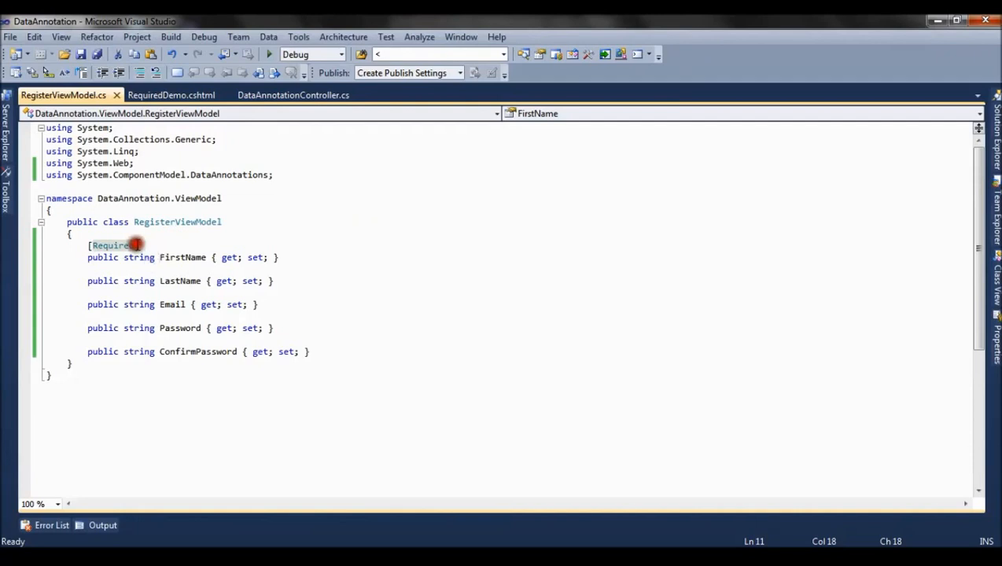
pyautogui.write('()')
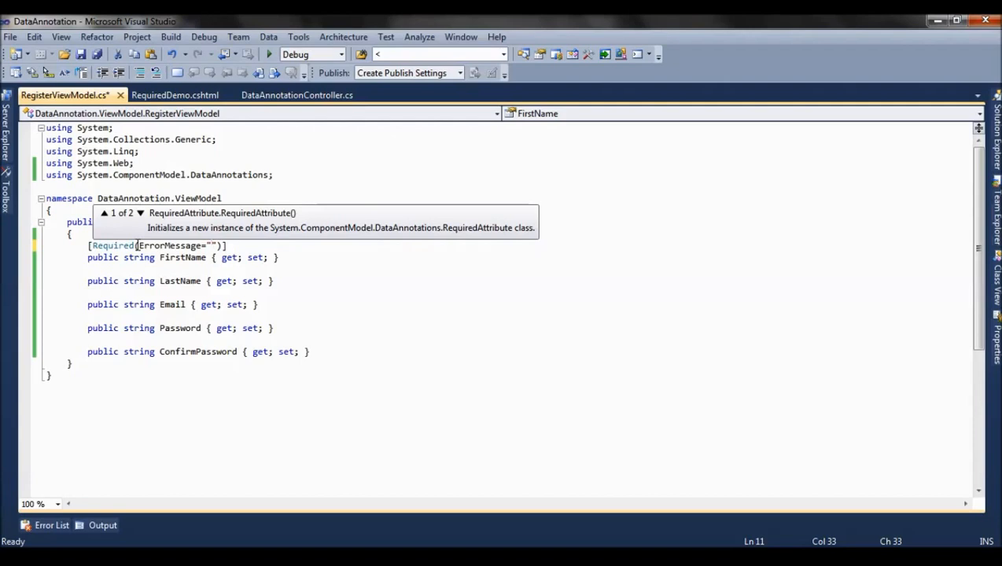
pyautogui.write('First')
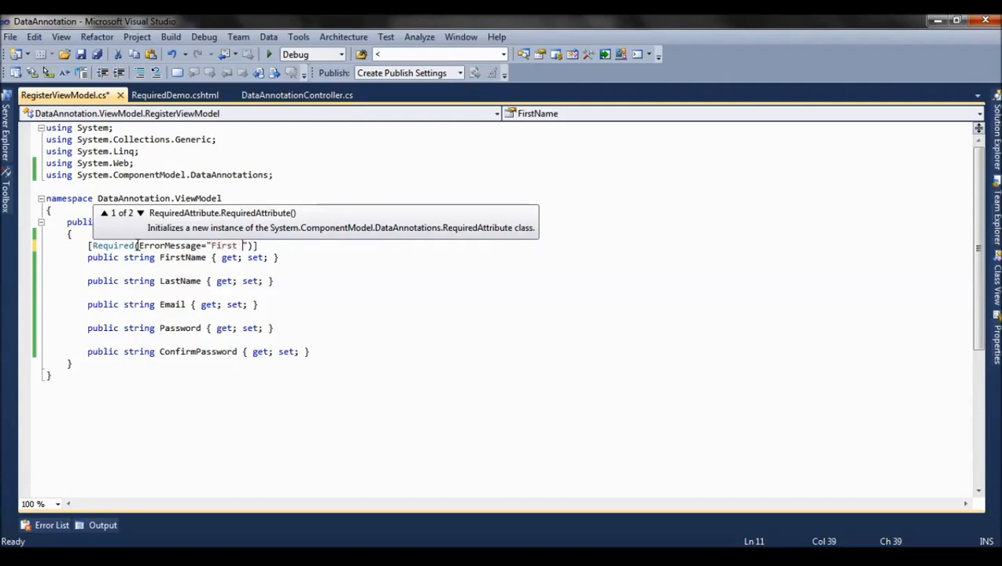
pyautogui.write('Name Is')
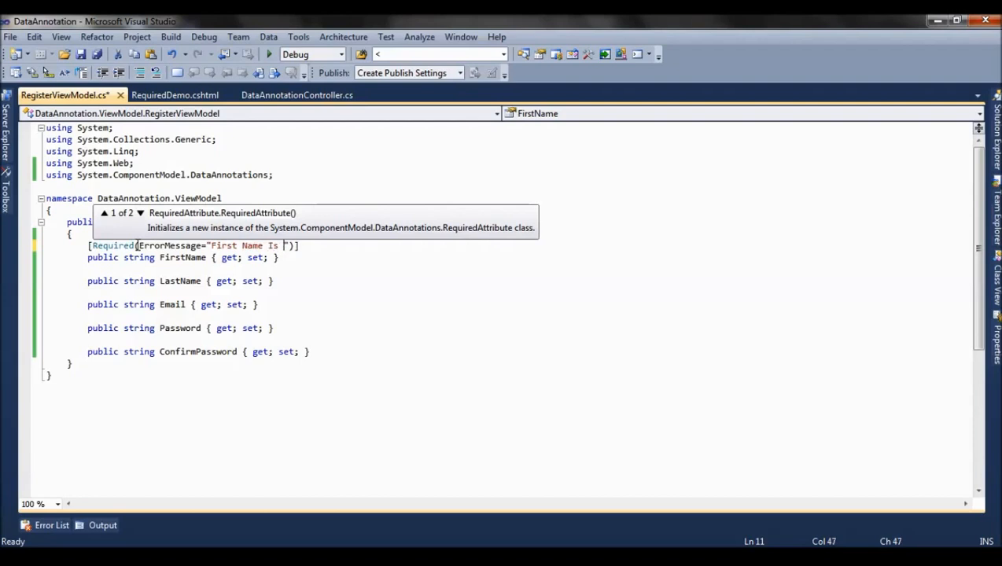
pyautogui.write('mandatry to Answer')
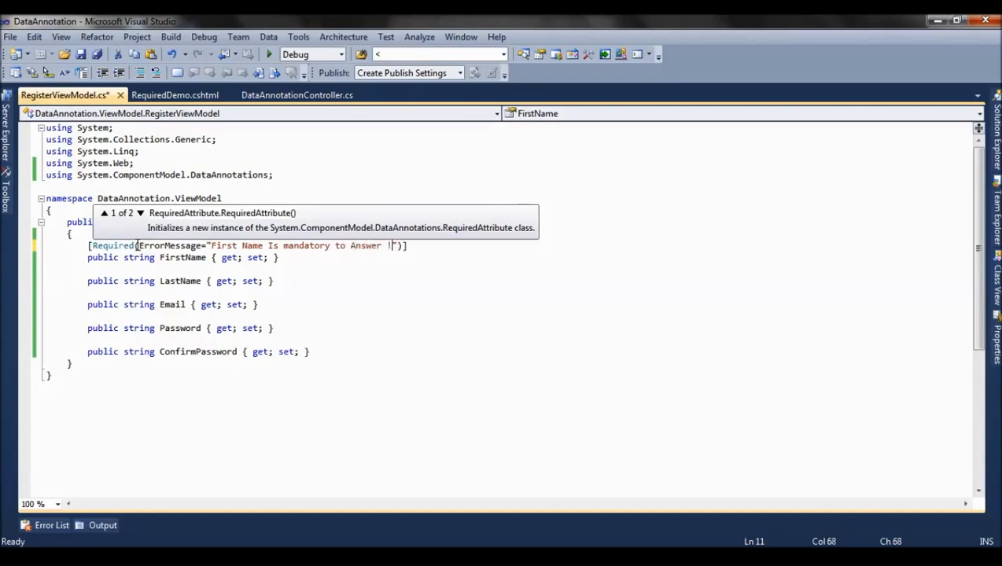
pyautogui.write('!')
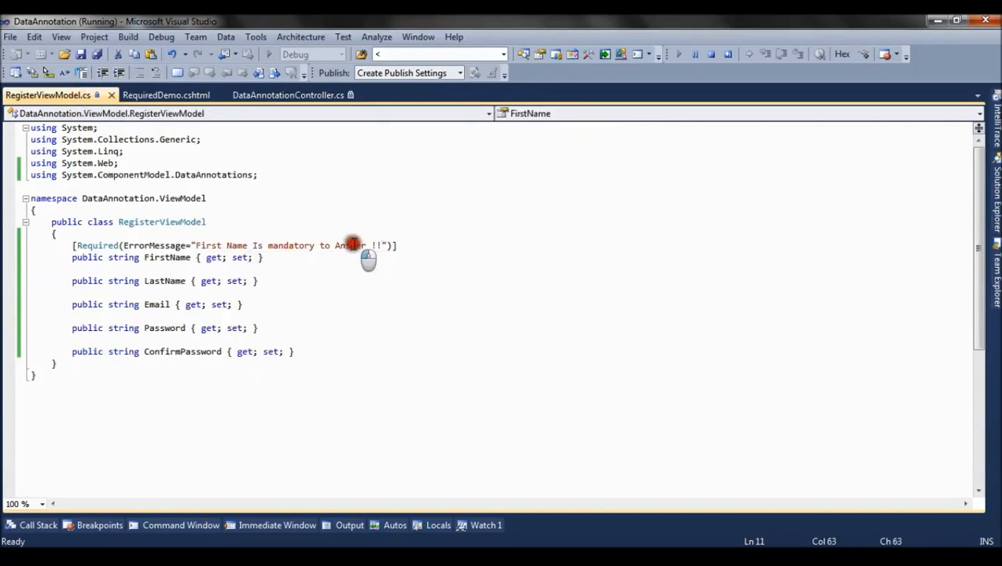
pyautogui.moveTo(702, 53)
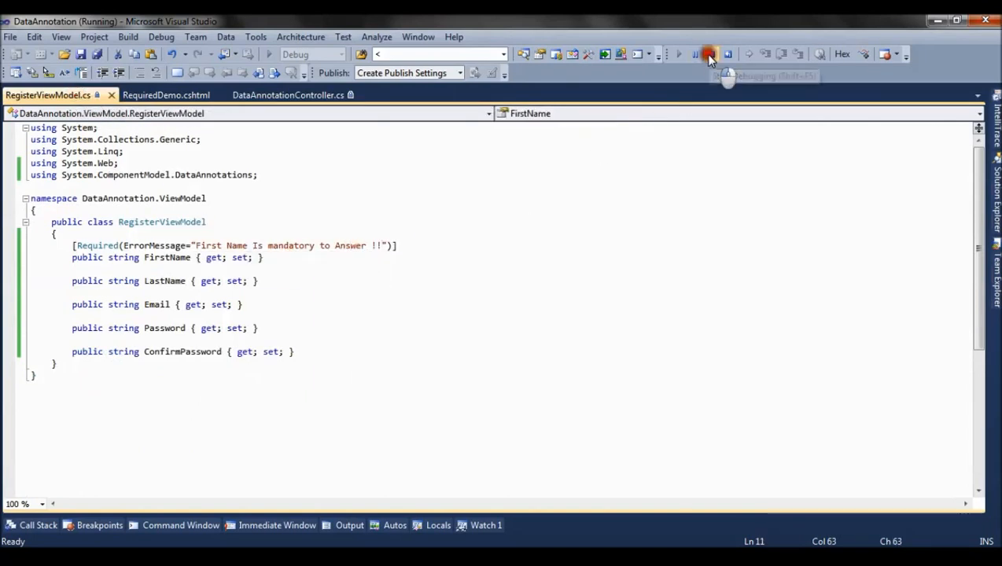
# Step: Stop debugging and highlight the ErrorMessage property in FirstName's Required attribute
pyautogui.click(706, 53)
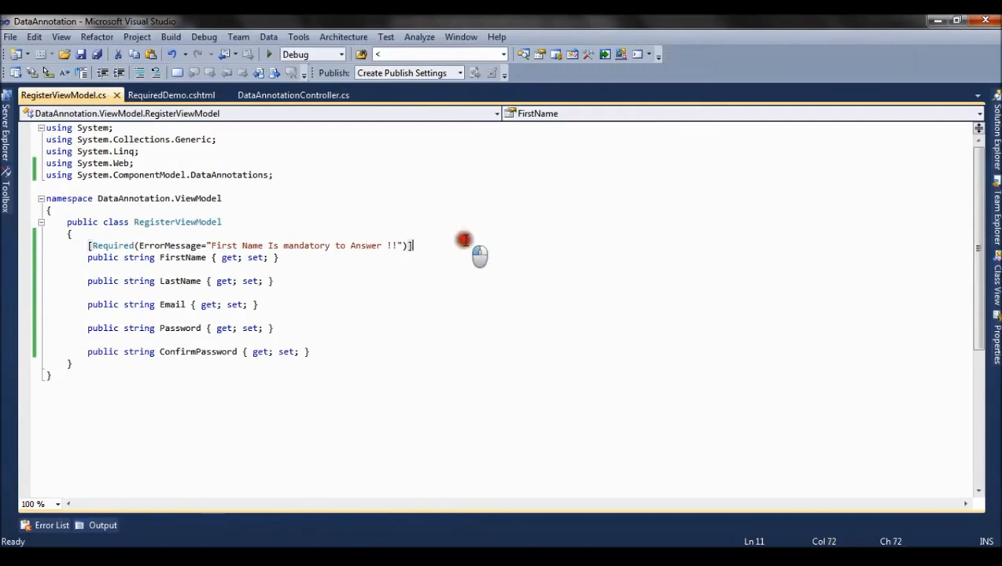
pyautogui.doubleClick(168, 246)
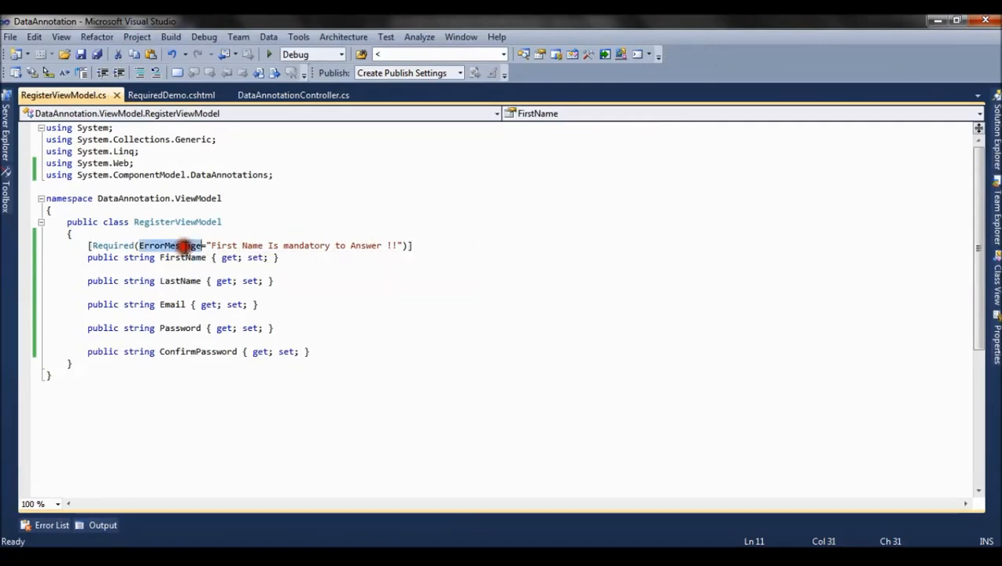